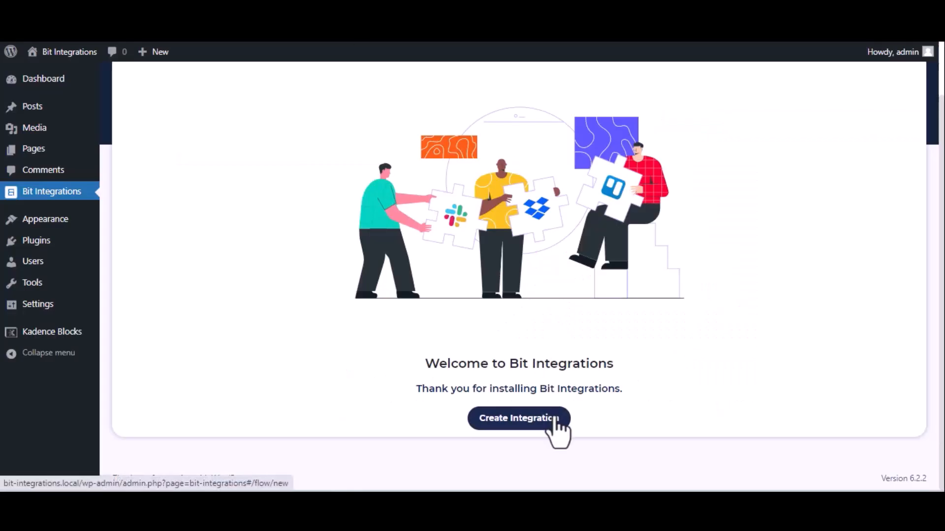
Create an integration triggered by Kadence Blocks Form 'Bit Integration__6b53d9-05'
{"action": "left_click", "coordinate": [518, 419]}
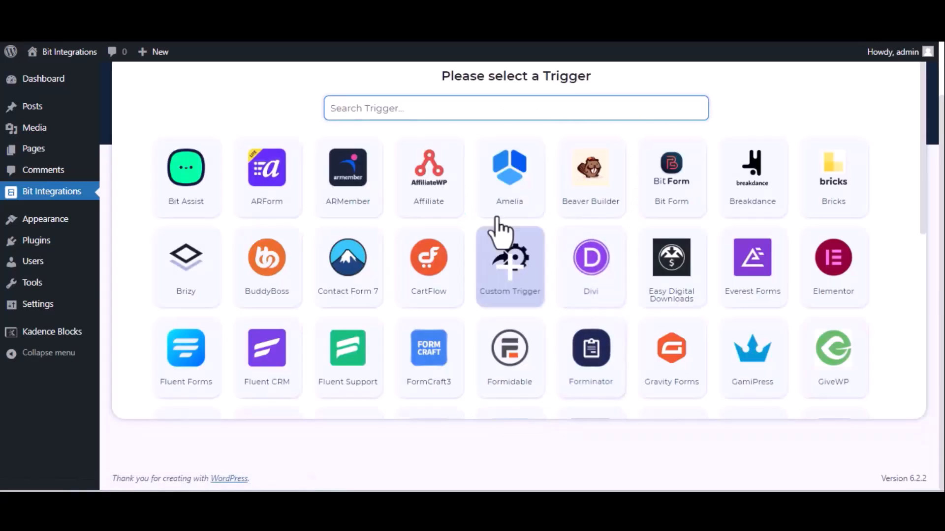
{"action": "type", "text": "kade"}
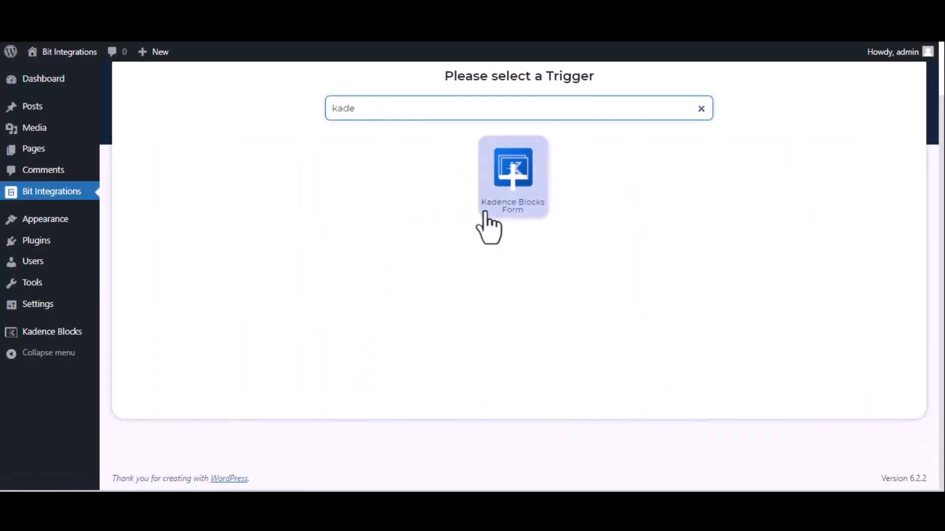
{"action": "left_click", "coordinate": [513, 175]}
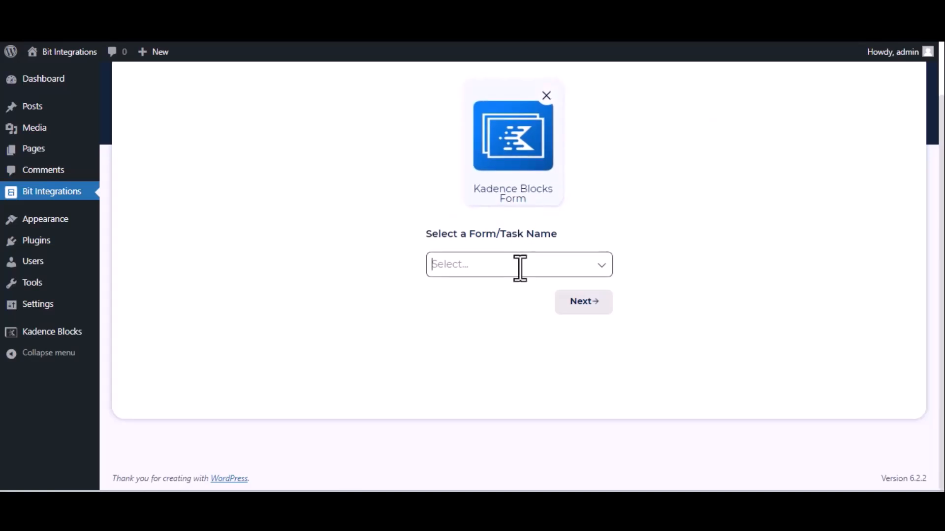
{"action": "left_click", "coordinate": [518, 264]}
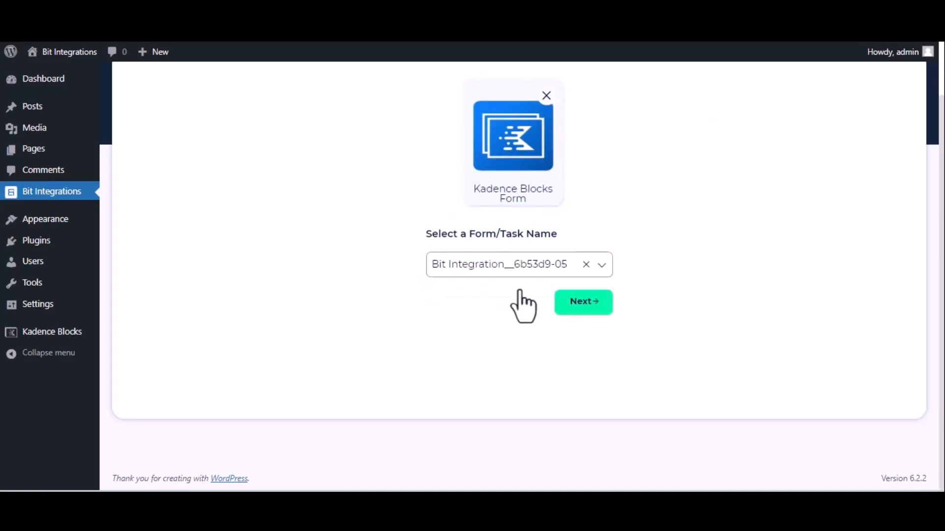
Choose SureTriggers as the action app to show its webhook settings
{"action": "left_click", "coordinate": [583, 301]}
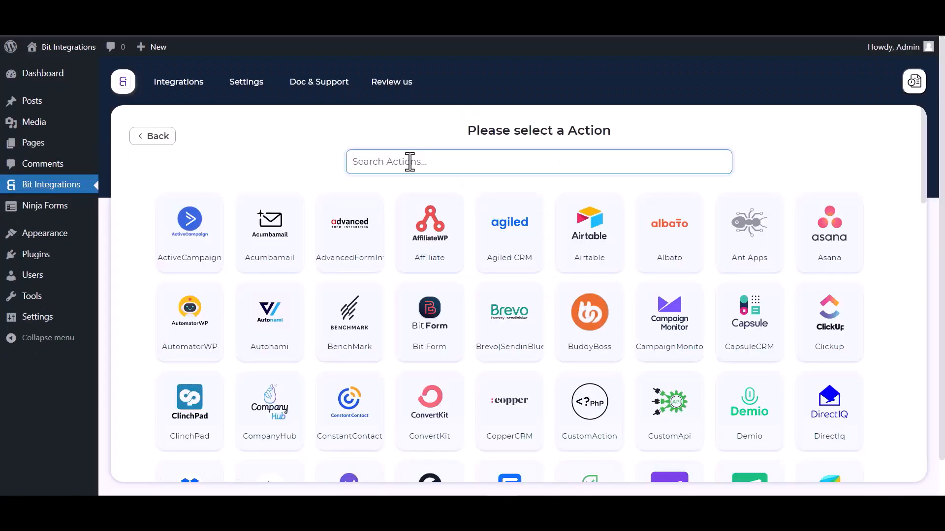
{"action": "type", "text": "sure"}
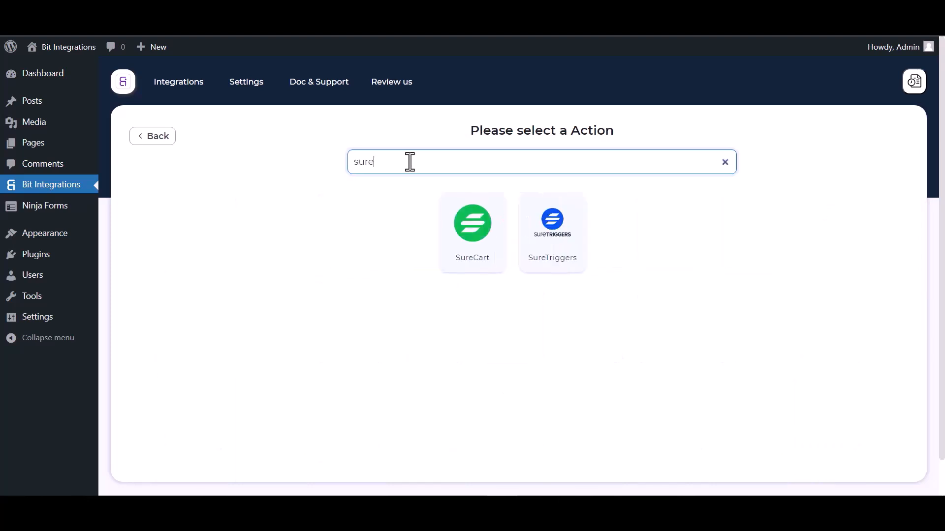
{"action": "left_click", "coordinate": [551, 223]}
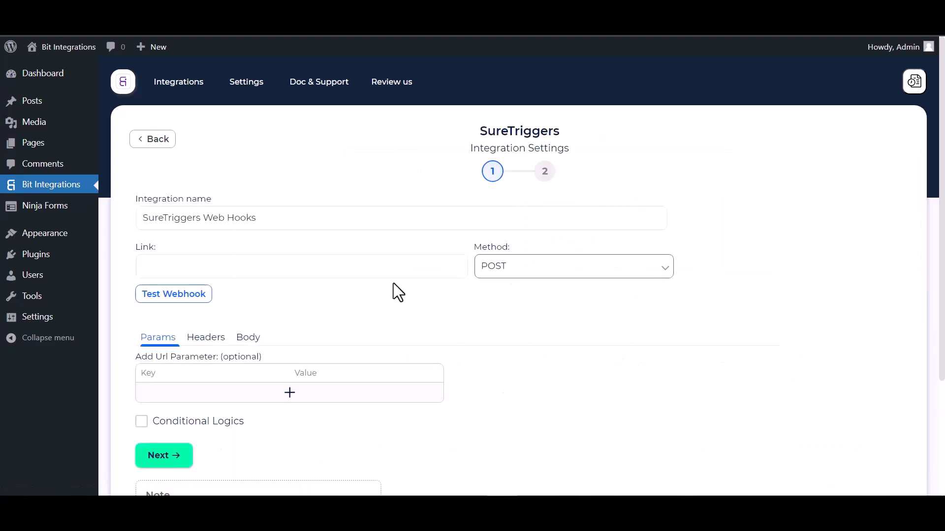
{"action": "mouse_move", "coordinate": [338, 312]}
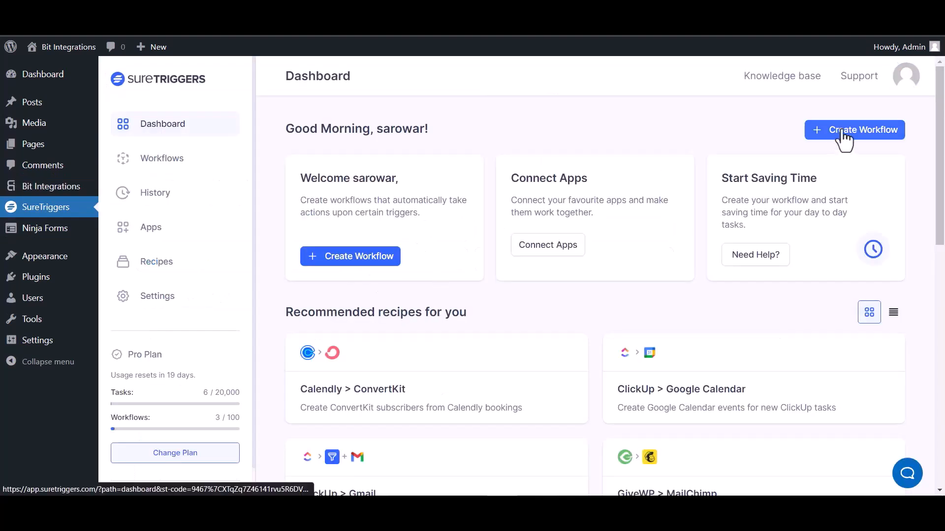
Create and open a SureTriggers workflow named 'Bit Integrations'
{"action": "left_click", "coordinate": [853, 130]}
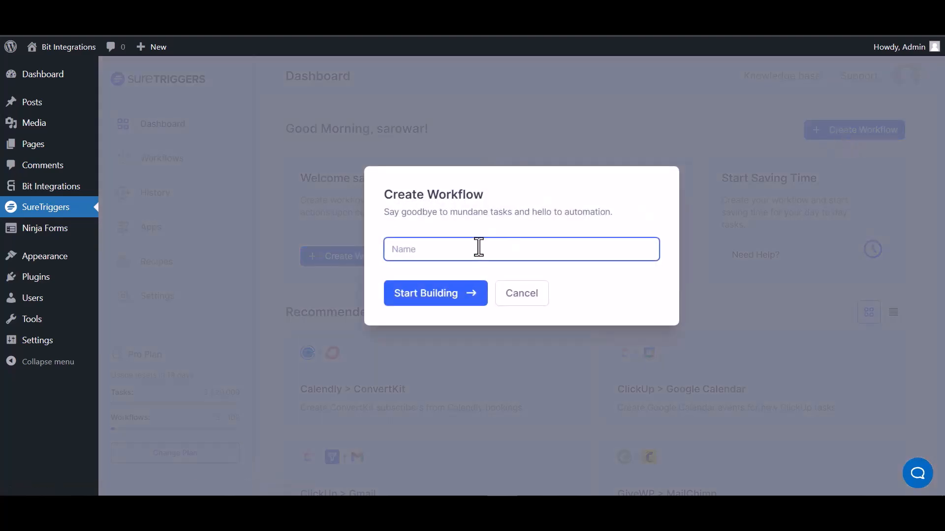
{"action": "type", "text": "Bit In"}
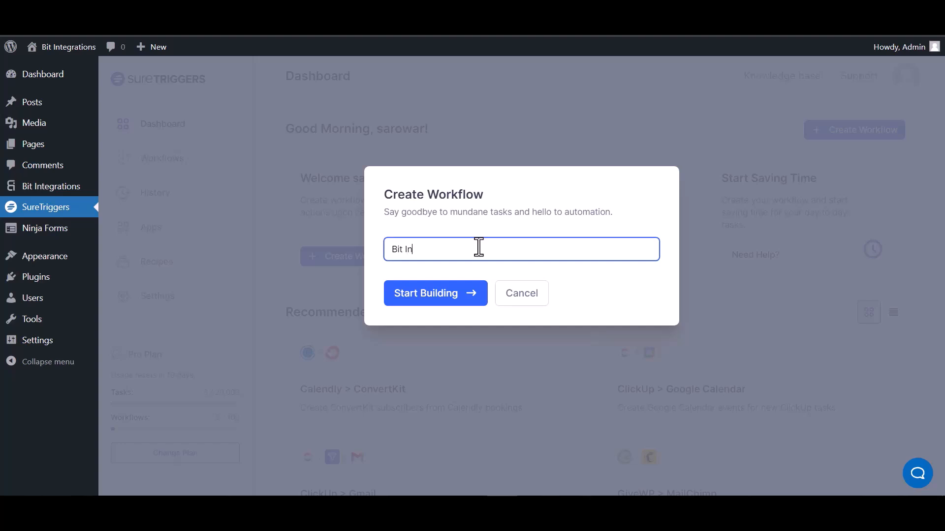
{"action": "type", "text": "egrations"}
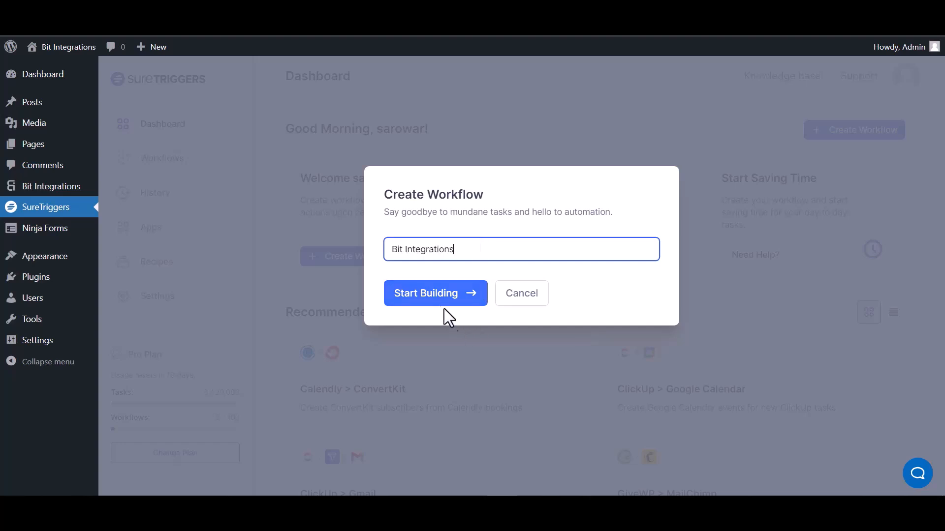
{"action": "left_click", "coordinate": [434, 293]}
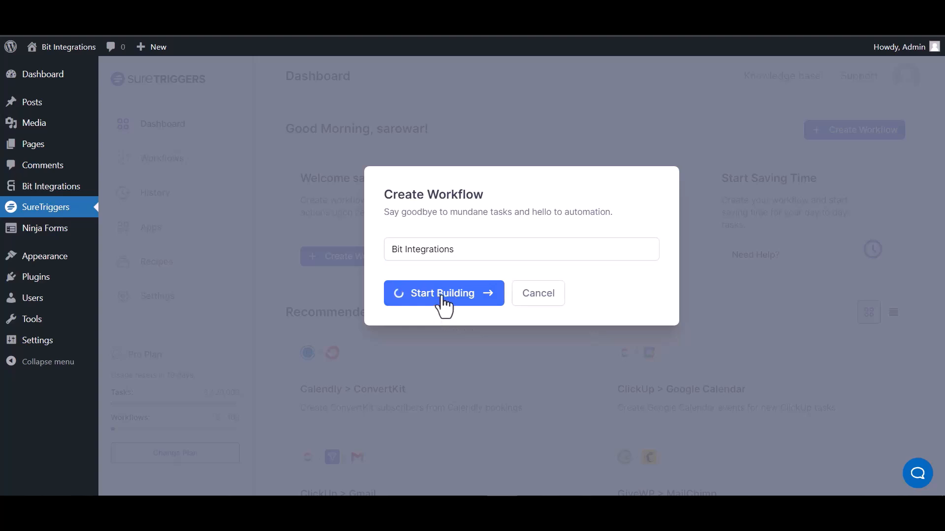
{"action": "left_click", "coordinate": [443, 292]}
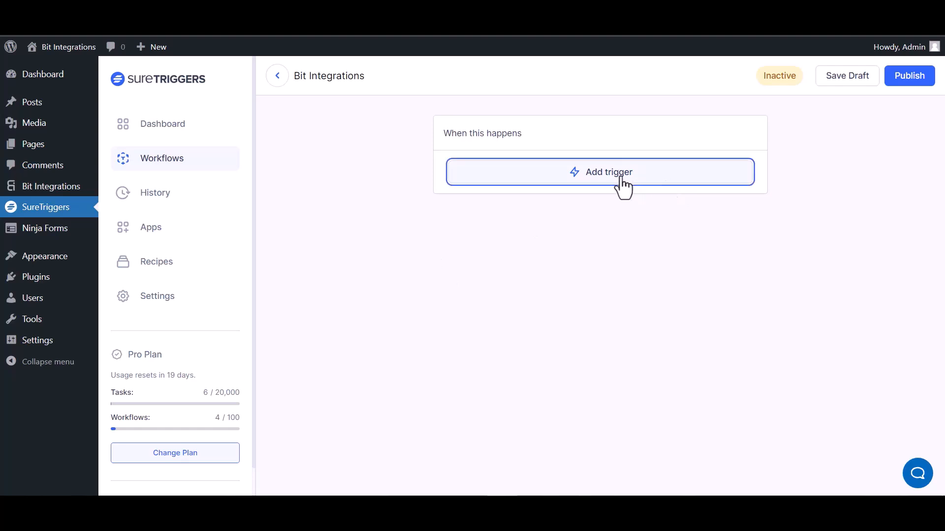
Add Webhooks as the Bit Integrations workflow's trigger app
{"action": "left_click", "coordinate": [601, 172]}
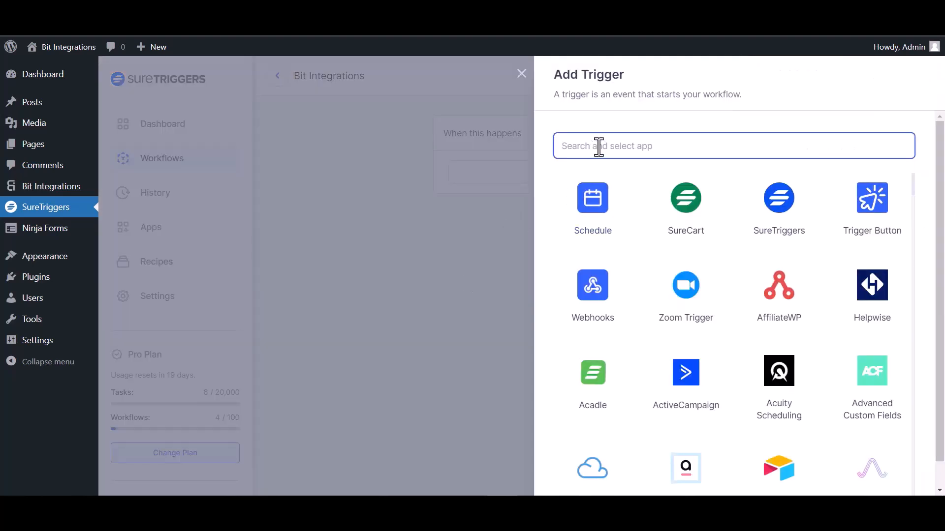
{"action": "type", "text": "we"}
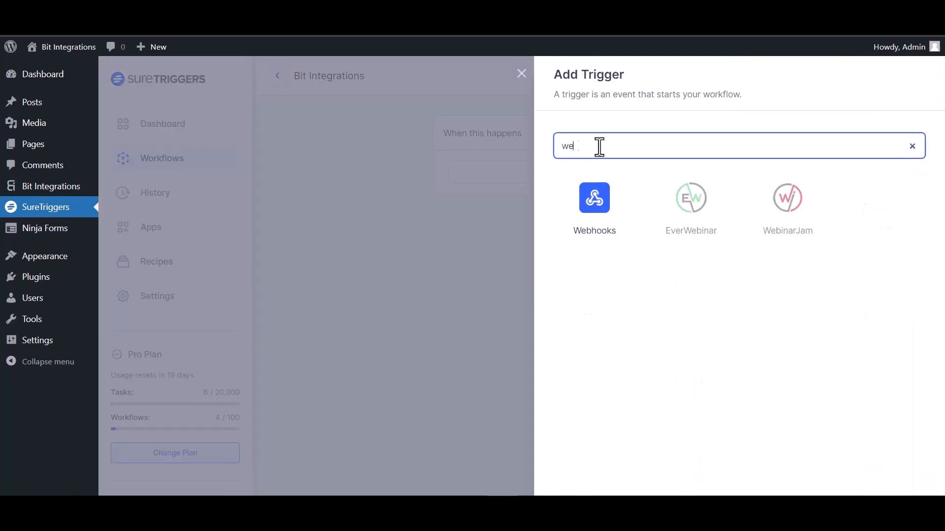
{"action": "left_click", "coordinate": [594, 204]}
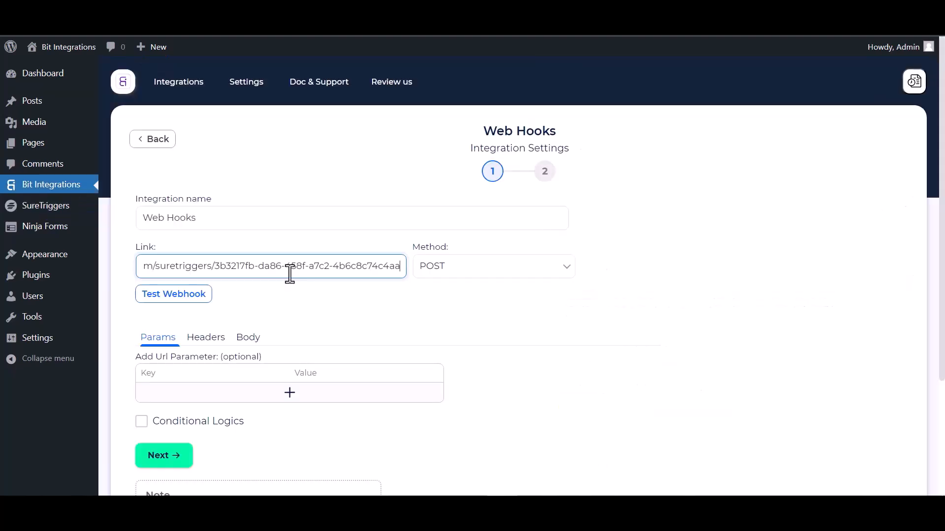
Set the webhook body to send all form data as application/json
{"action": "left_click", "coordinate": [248, 336]}
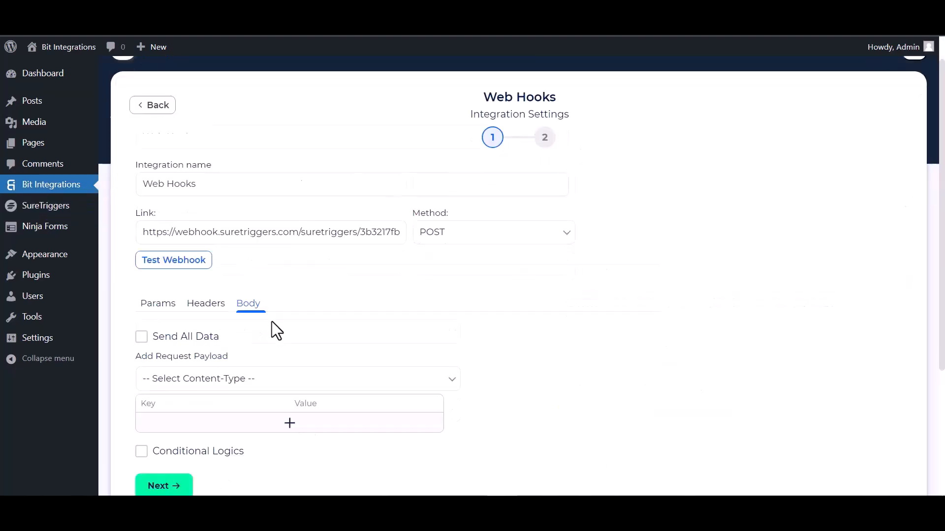
{"action": "left_click", "coordinate": [142, 336]}
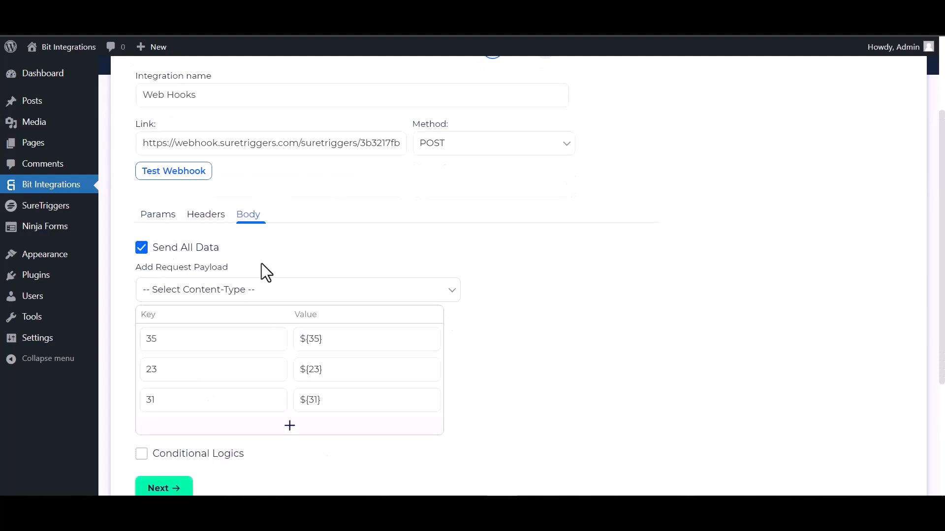
{"action": "left_click", "coordinate": [297, 289]}
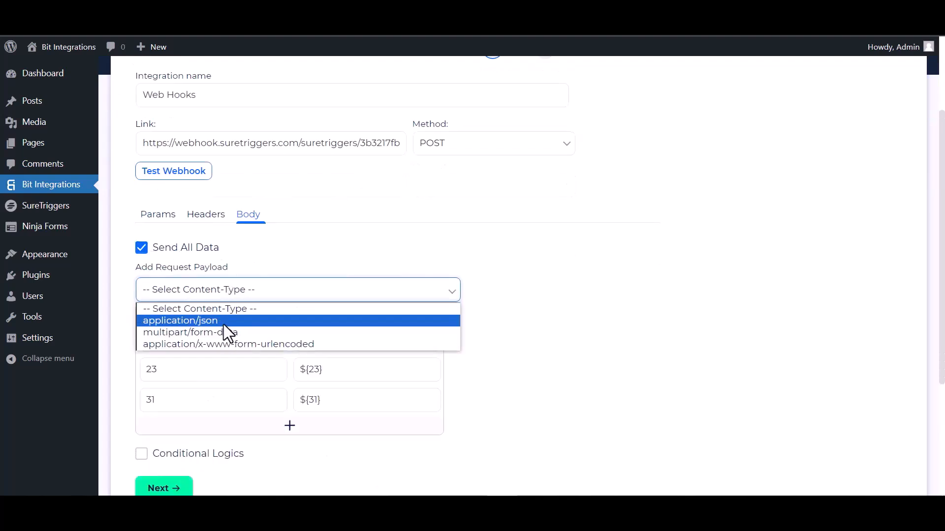
{"action": "left_click", "coordinate": [179, 320]}
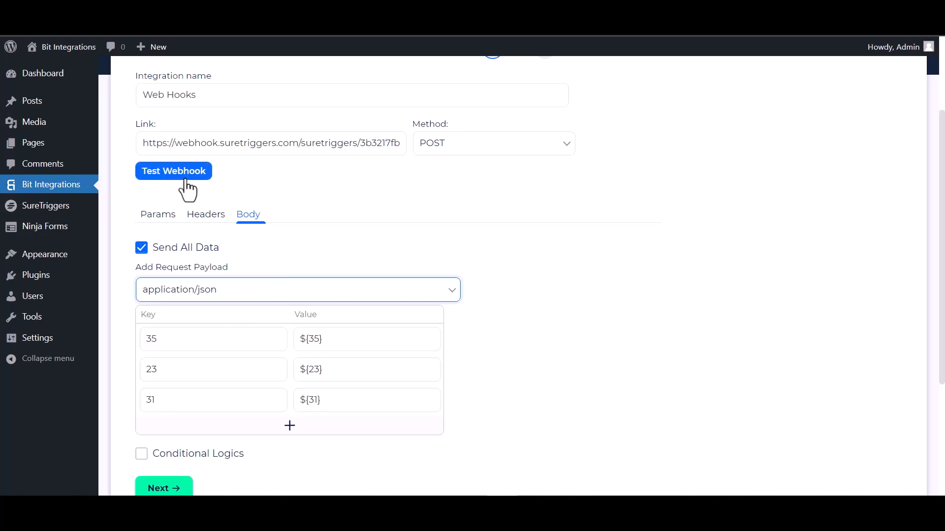
Test the webhook and save the SureTriggers trigger with captured fields 23, 31, 35
{"action": "left_click", "coordinate": [174, 171]}
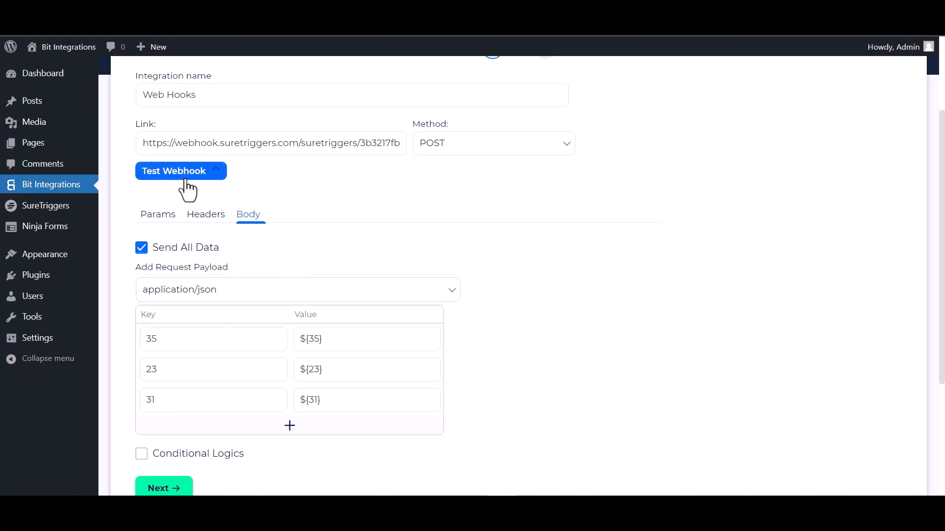
{"action": "left_click", "coordinate": [173, 171]}
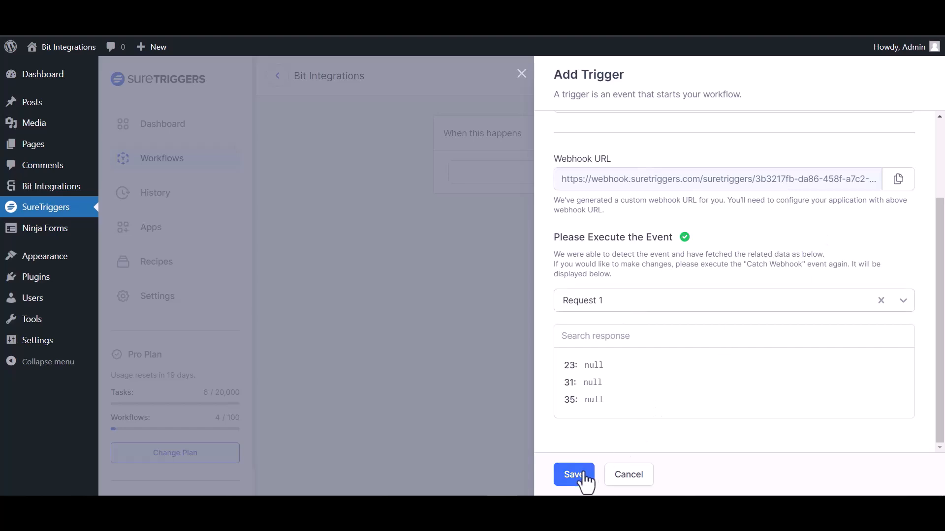
{"action": "left_click", "coordinate": [572, 474]}
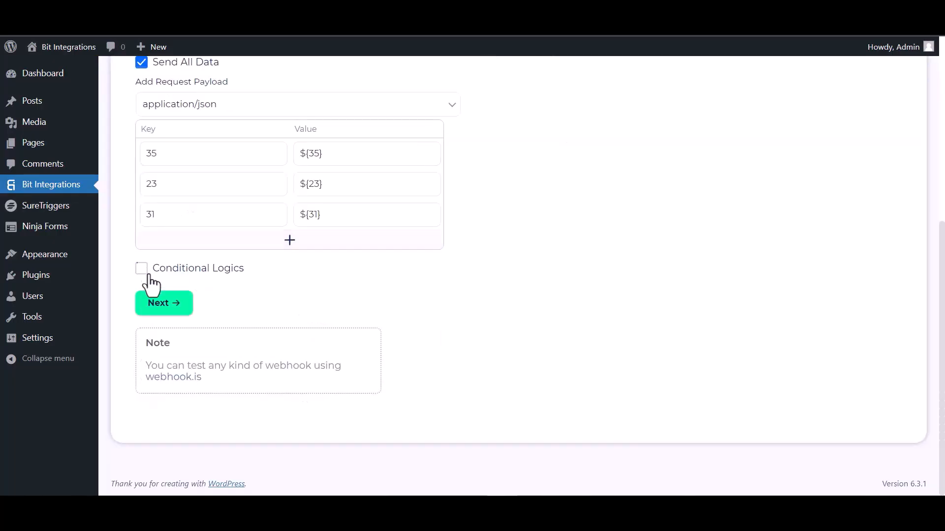
Leave Conditional Logics off, then finish and save the Web Hooks integration
{"action": "left_click", "coordinate": [141, 268]}
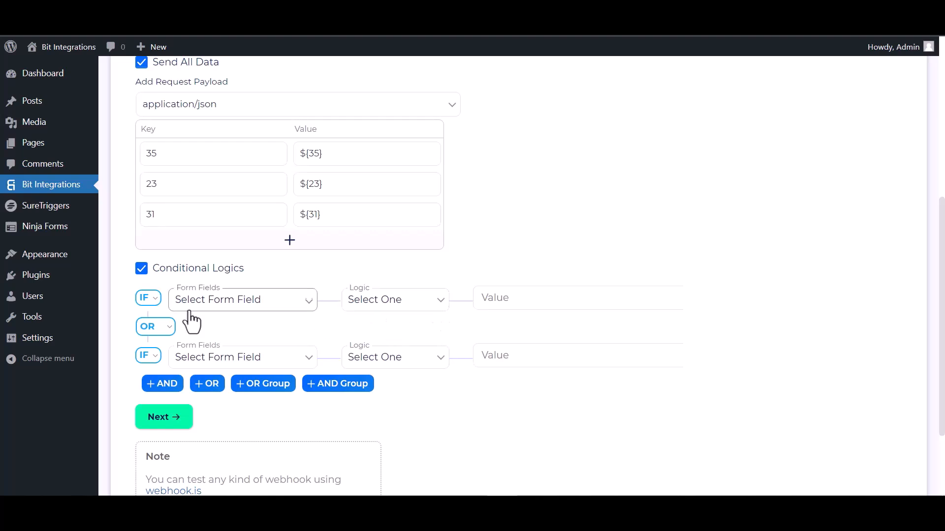
{"action": "left_click", "coordinate": [141, 269]}
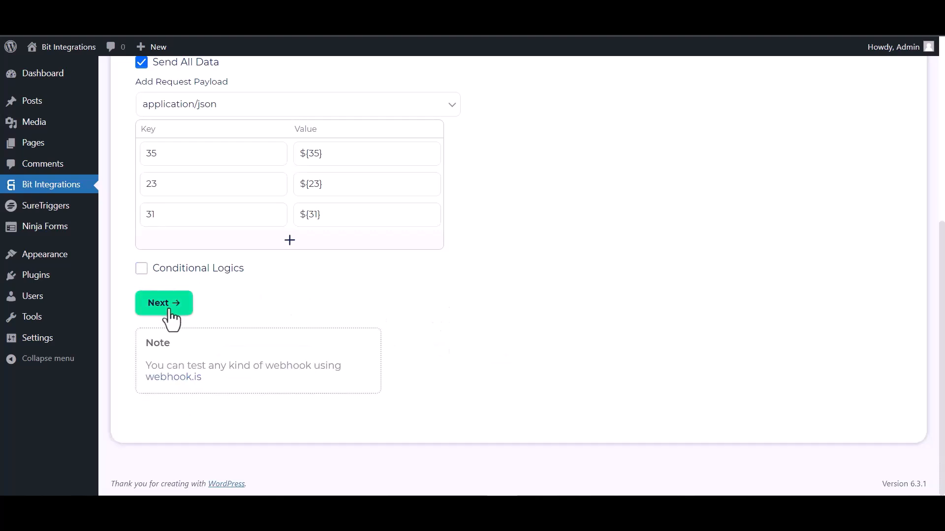
{"action": "left_click", "coordinate": [164, 302]}
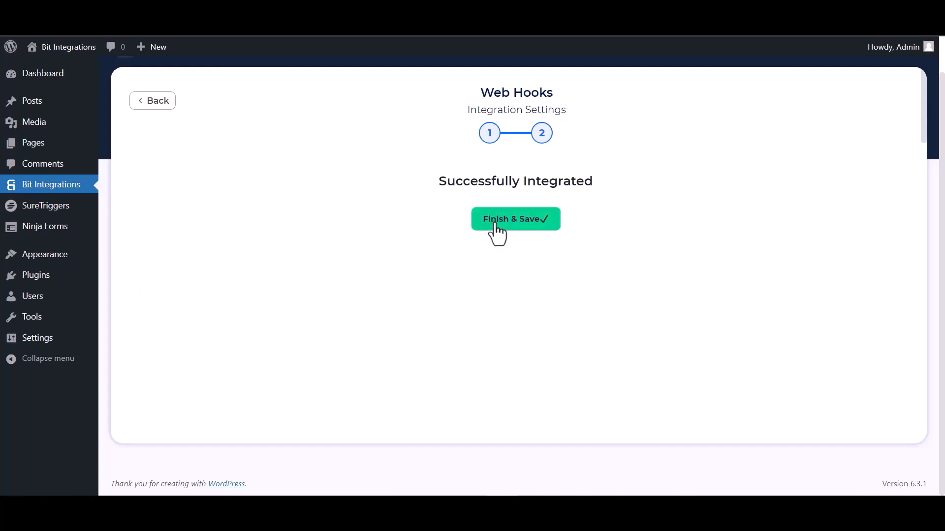
{"action": "left_click", "coordinate": [515, 219]}
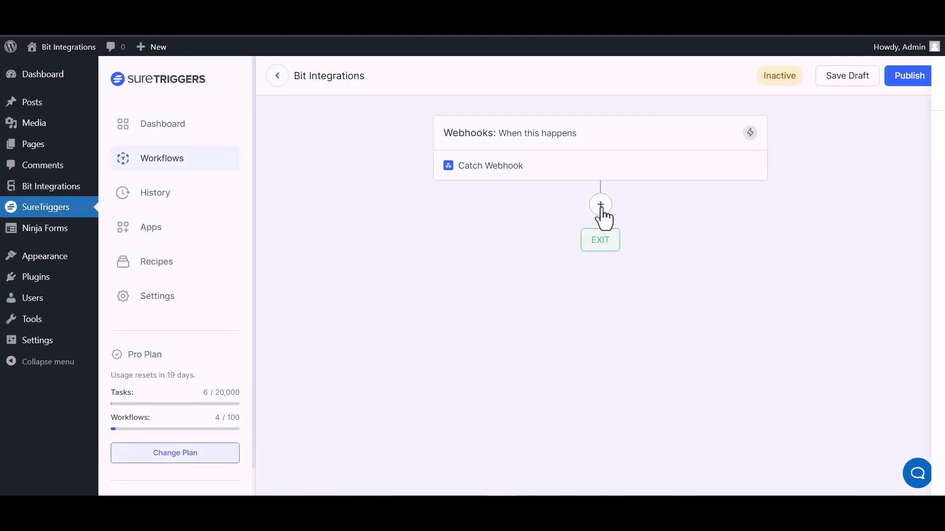
Add an AirTable Create Record action using an existing AirTable connection
{"action": "left_click", "coordinate": [600, 204]}
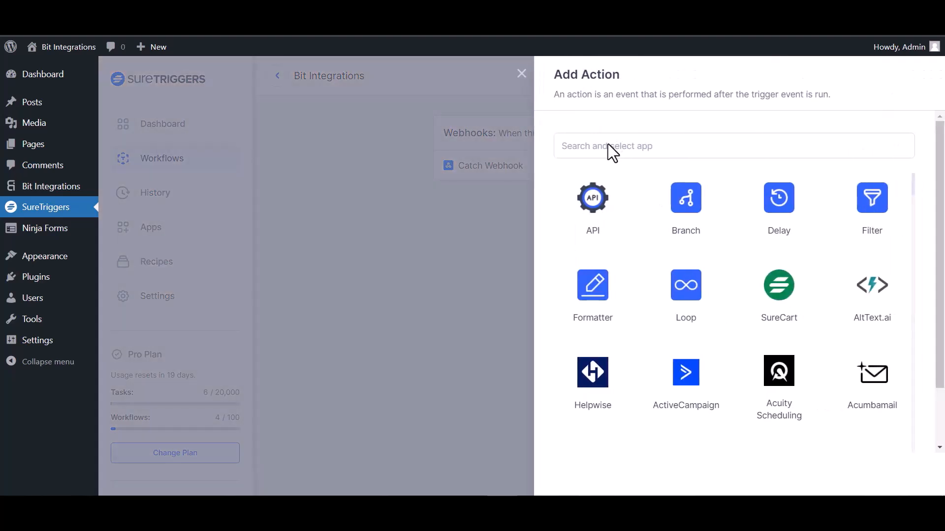
{"action": "left_click", "coordinate": [733, 145]}
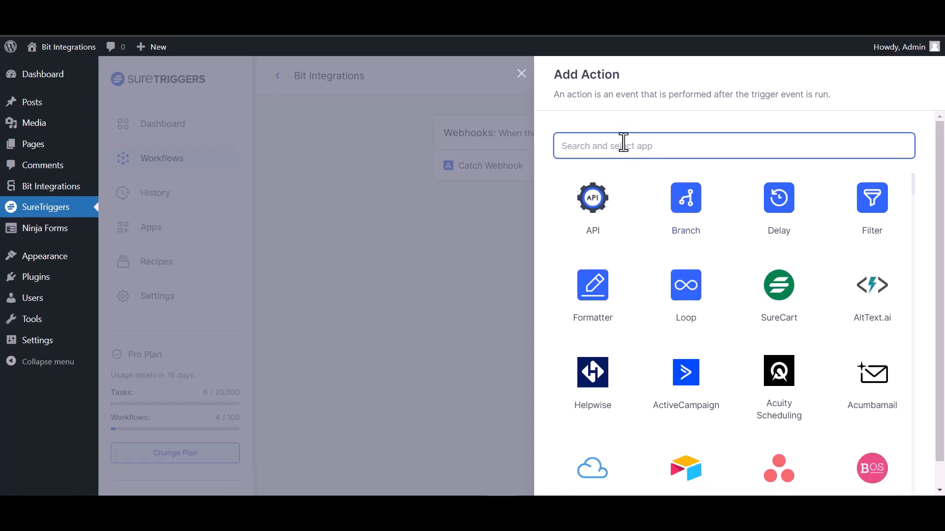
{"action": "type", "text": "air"}
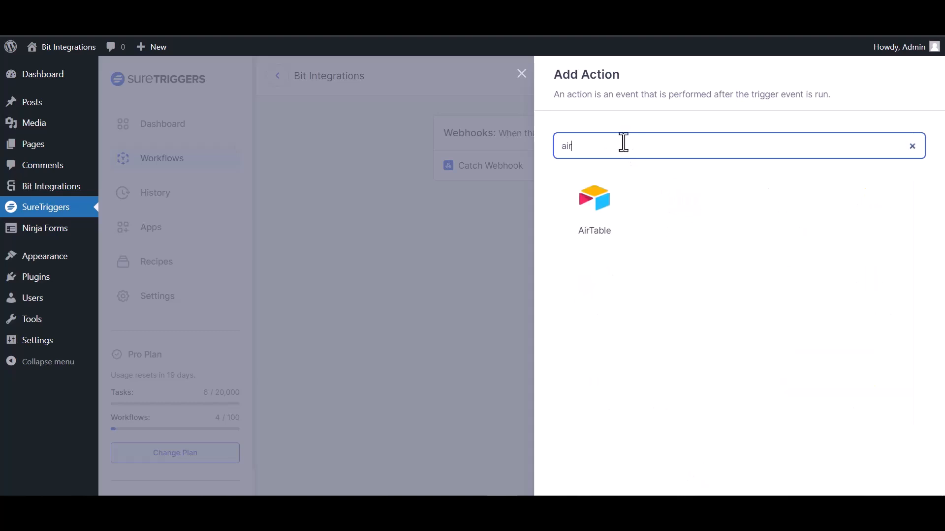
{"action": "left_click", "coordinate": [593, 205]}
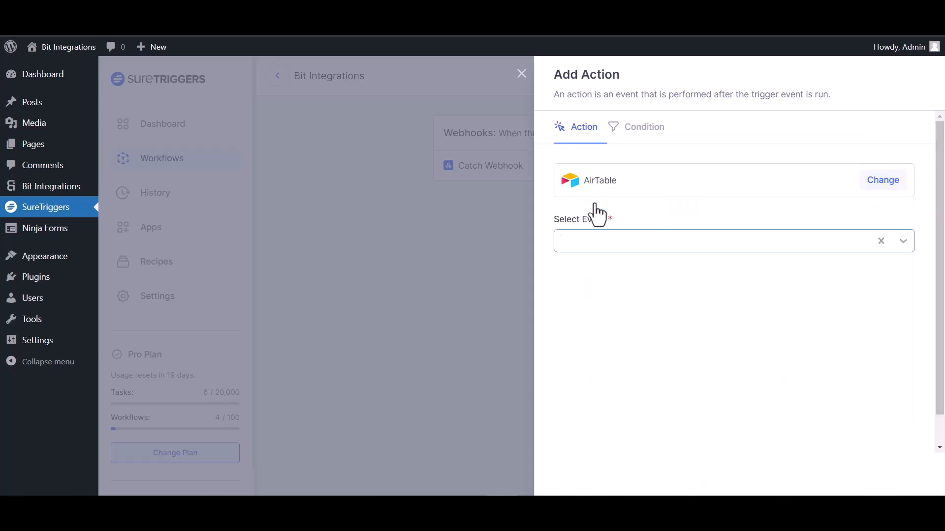
{"action": "left_click", "coordinate": [723, 241]}
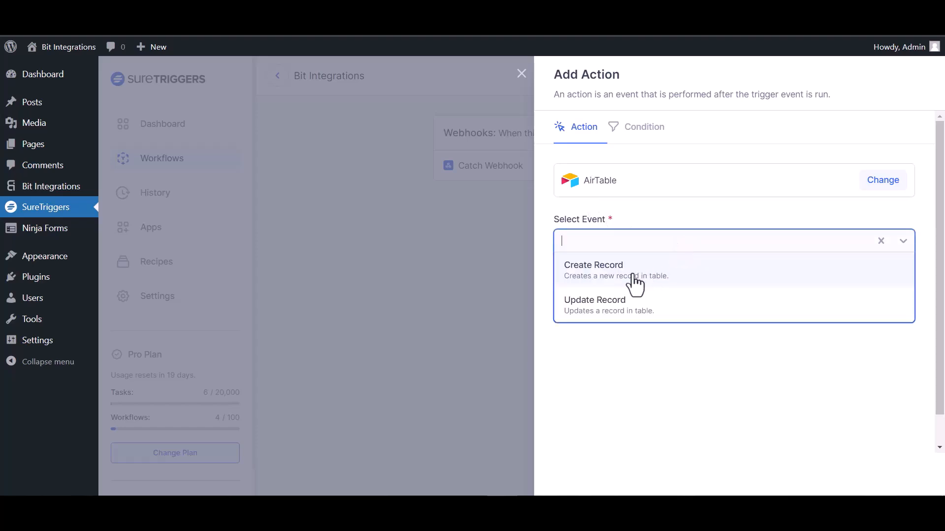
{"action": "left_click", "coordinate": [593, 265]}
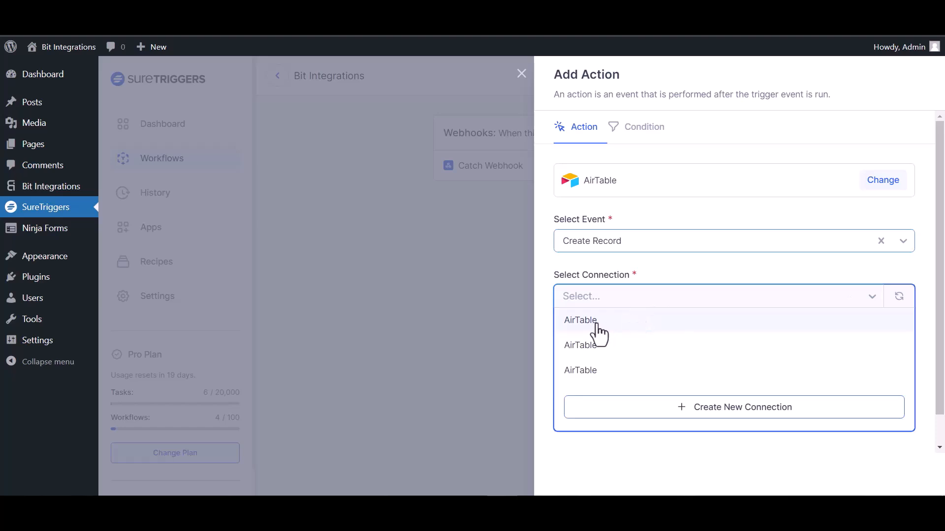
{"action": "left_click", "coordinate": [581, 320]}
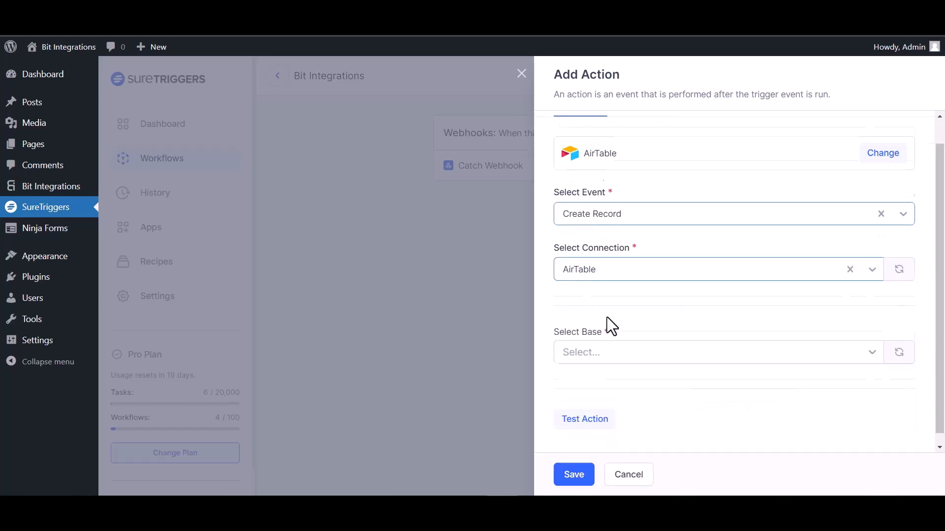
Select the 'bit integration' base and open its table list
{"action": "left_click", "coordinate": [711, 352]}
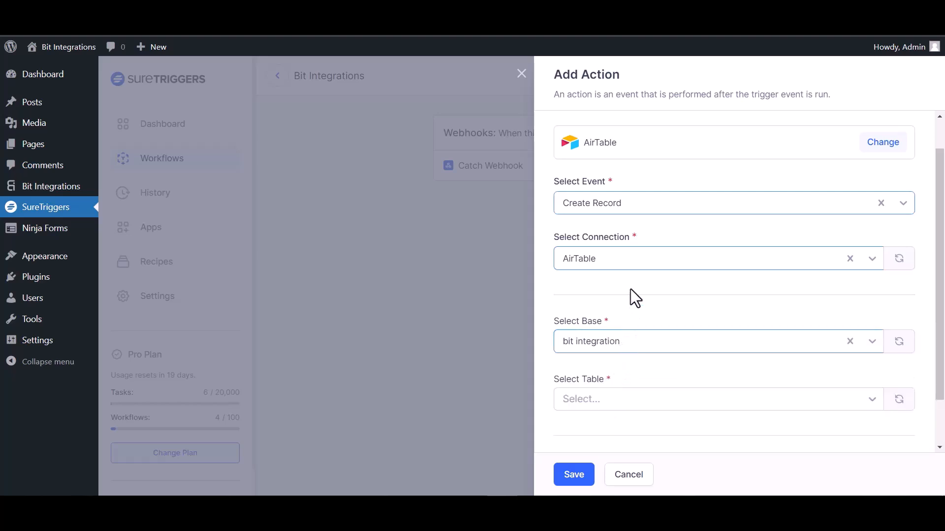
{"action": "left_click", "coordinate": [711, 341]}
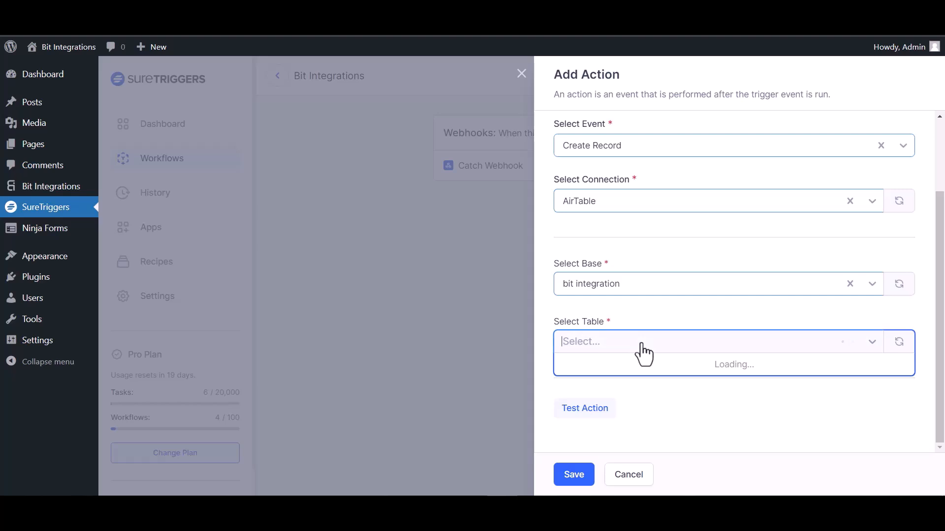
{"action": "mouse_move", "coordinate": [649, 359]}
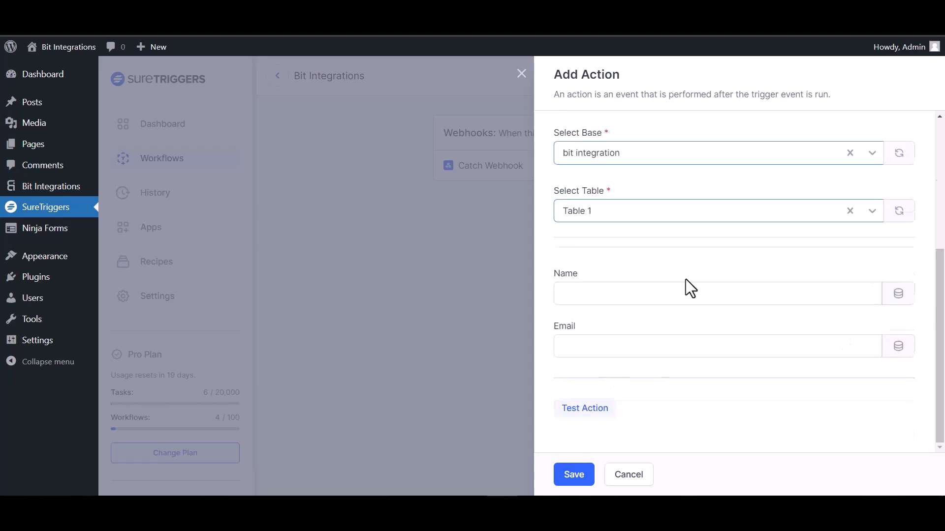
Map Name to webhook field 35, then test and save the AirTable step
{"action": "left_click", "coordinate": [897, 293]}
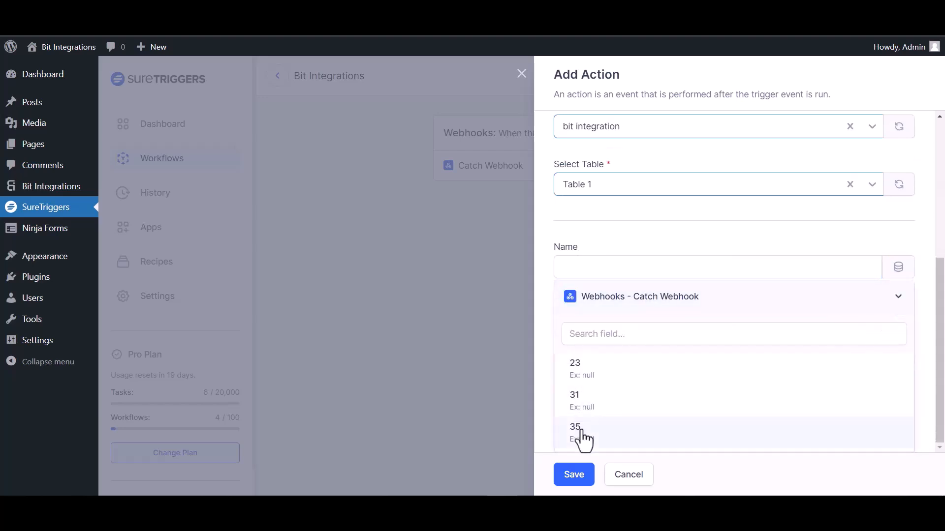
{"action": "left_click", "coordinate": [574, 427]}
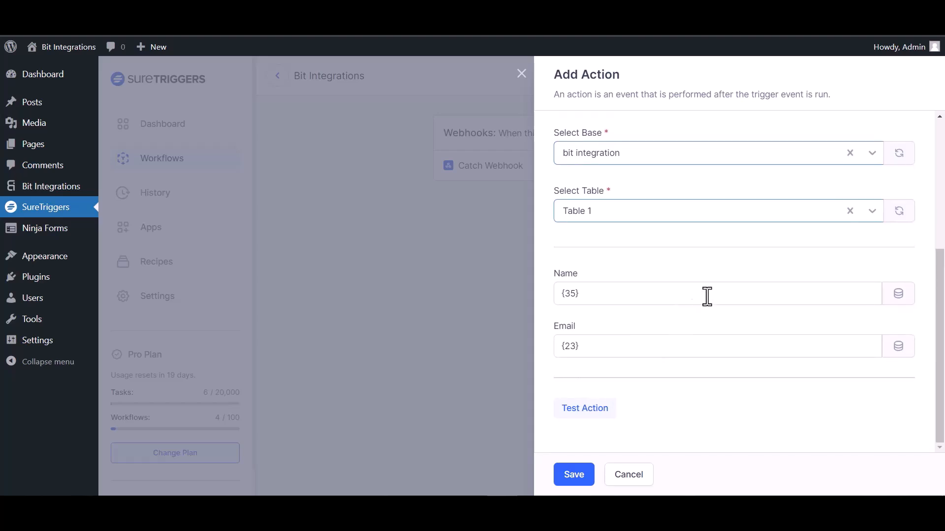
{"action": "left_click", "coordinate": [583, 408]}
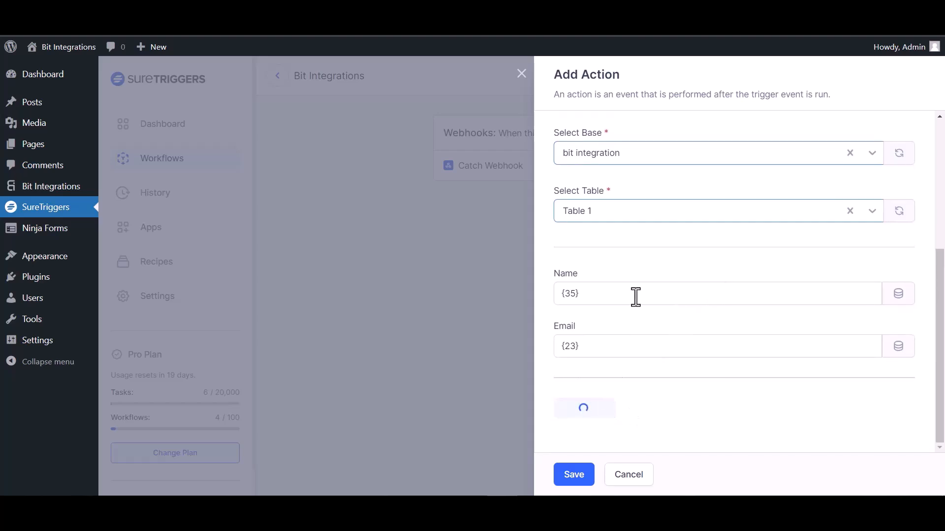
{"action": "left_click", "coordinate": [582, 408]}
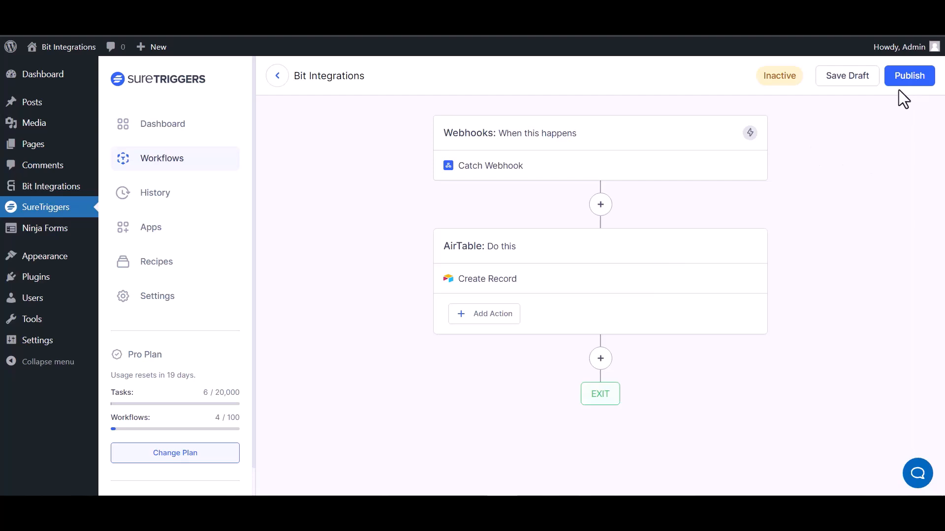
Publish the workflow and switch to the Kadence contact form page
{"action": "left_click", "coordinate": [909, 75]}
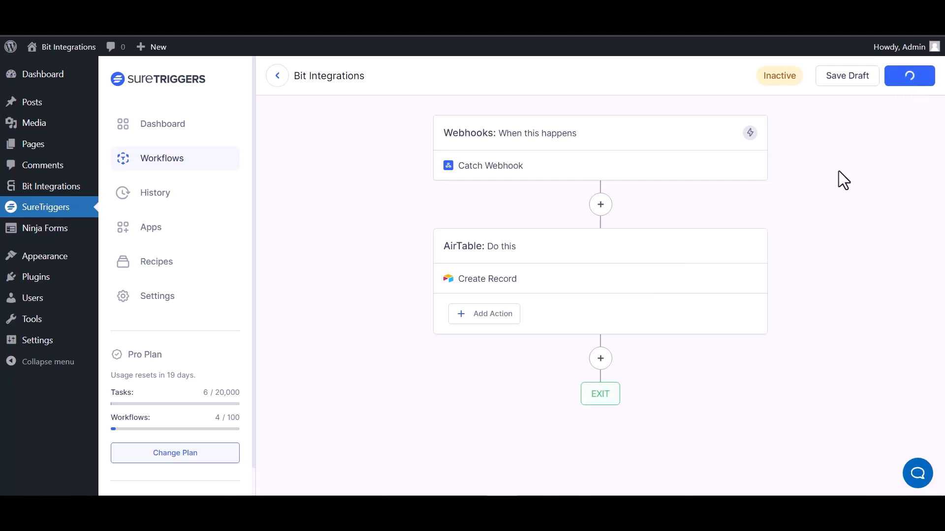
{"action": "left_click", "coordinate": [778, 76]}
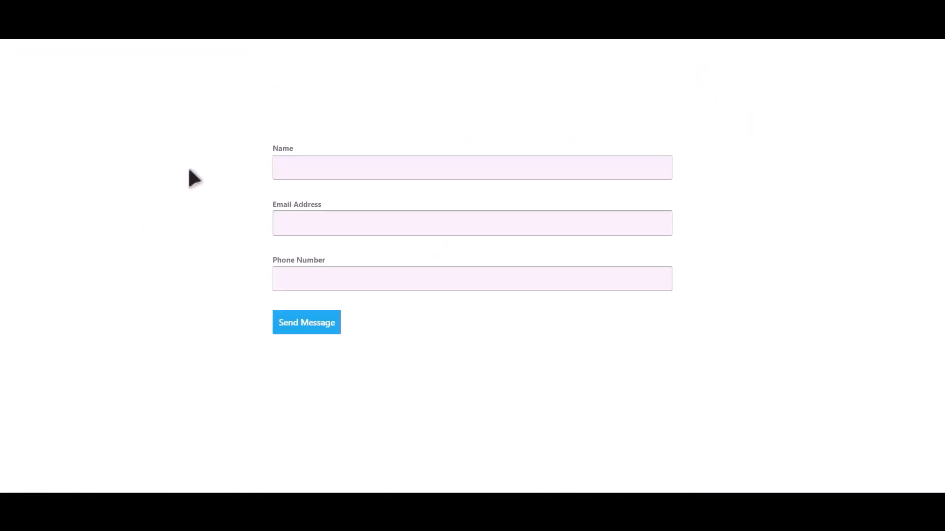
{"action": "left_click", "coordinate": [376, 166]}
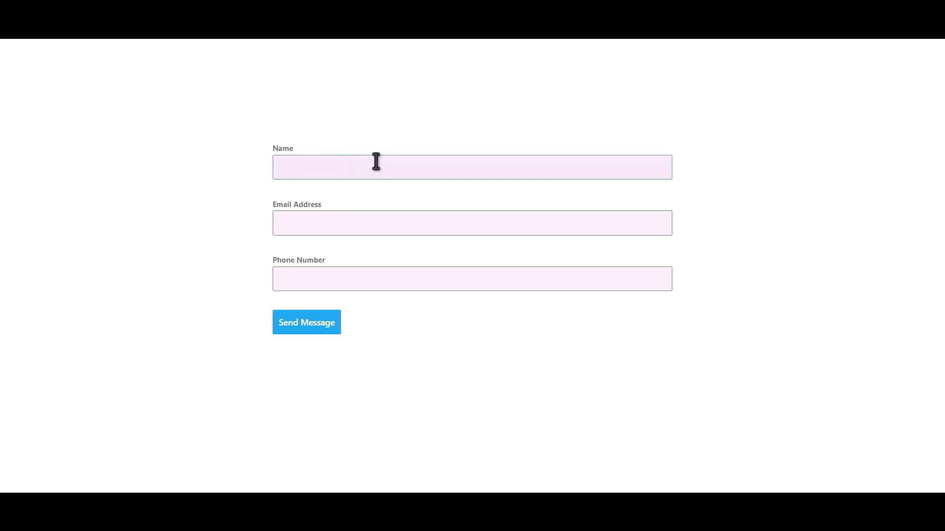
{"action": "type", "text": "Bit Int"}
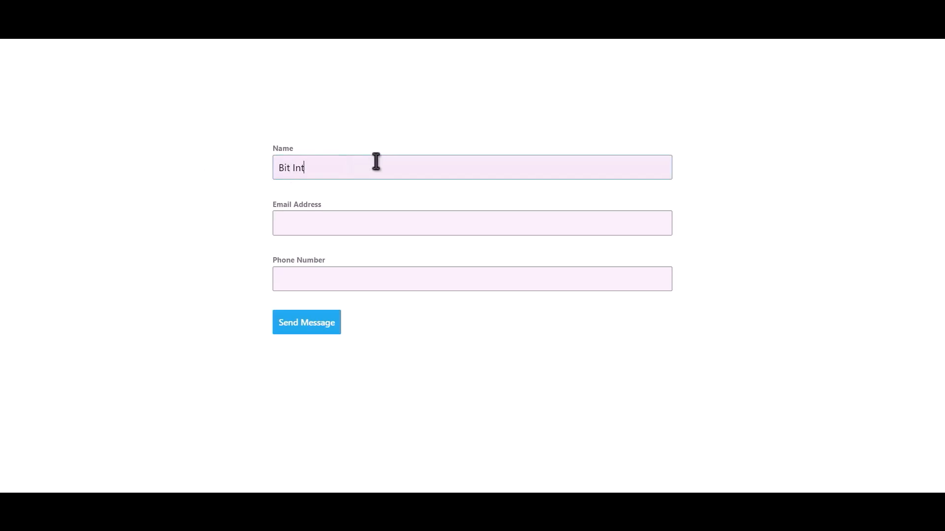
{"action": "type", "text": "egratio"}
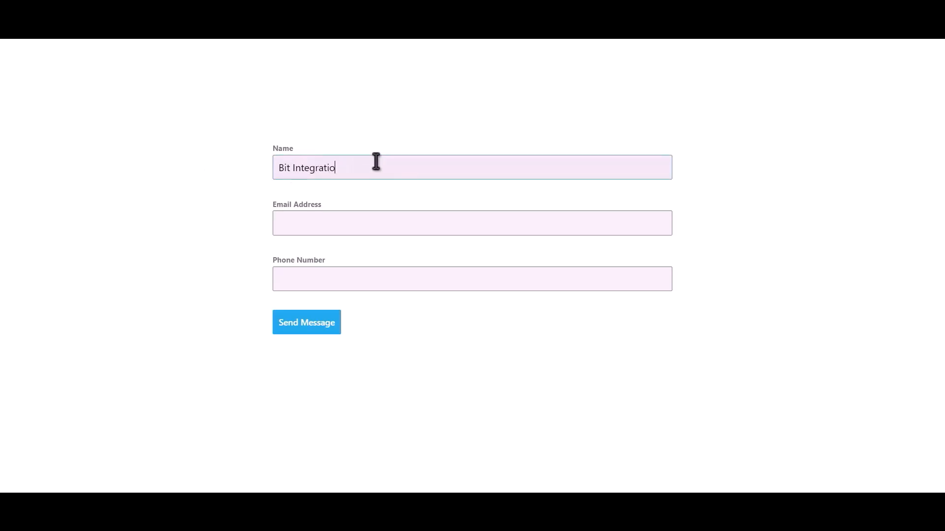
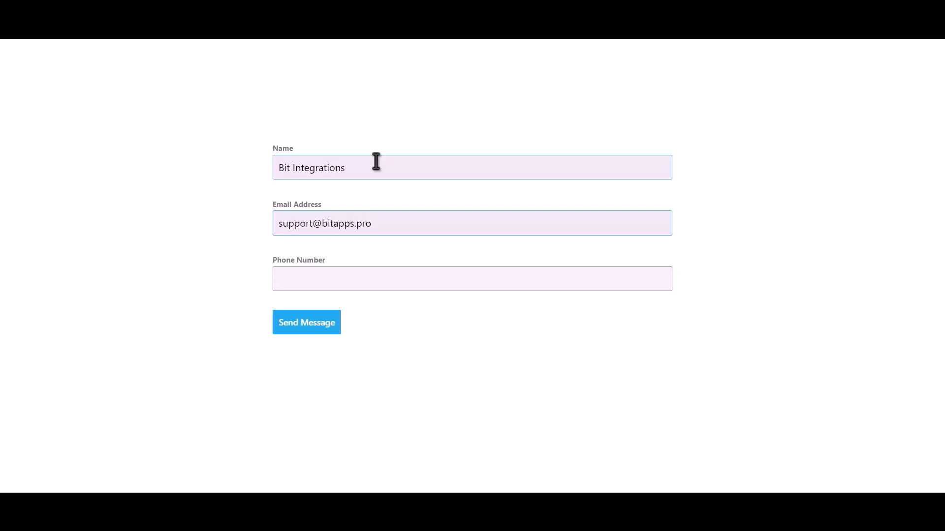
Enter phone number 444555666 and send the message
{"action": "type", "text": "444"}
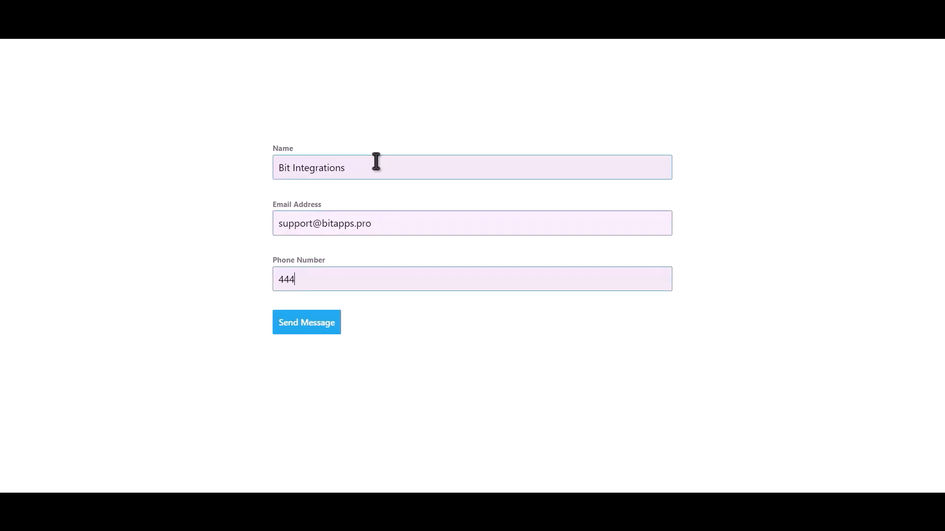
{"action": "type", "text": "555666"}
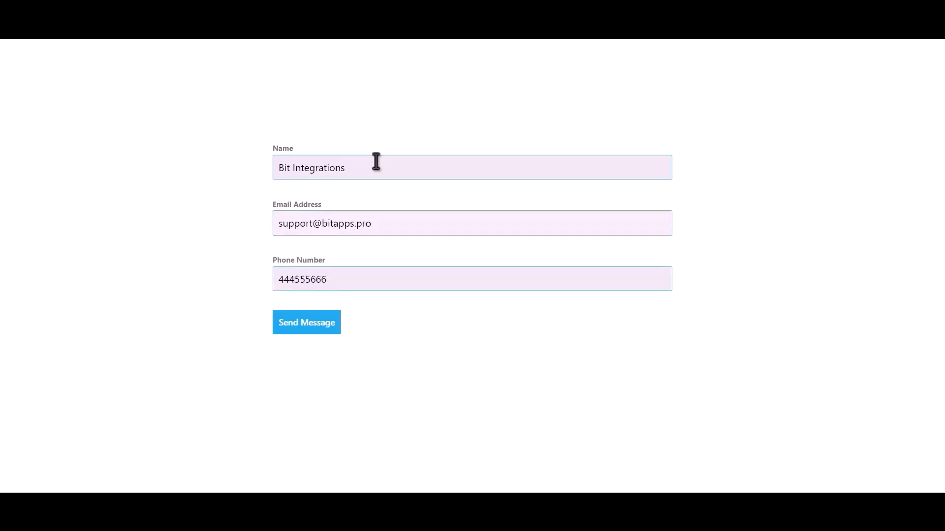
{"action": "left_click", "coordinate": [306, 322]}
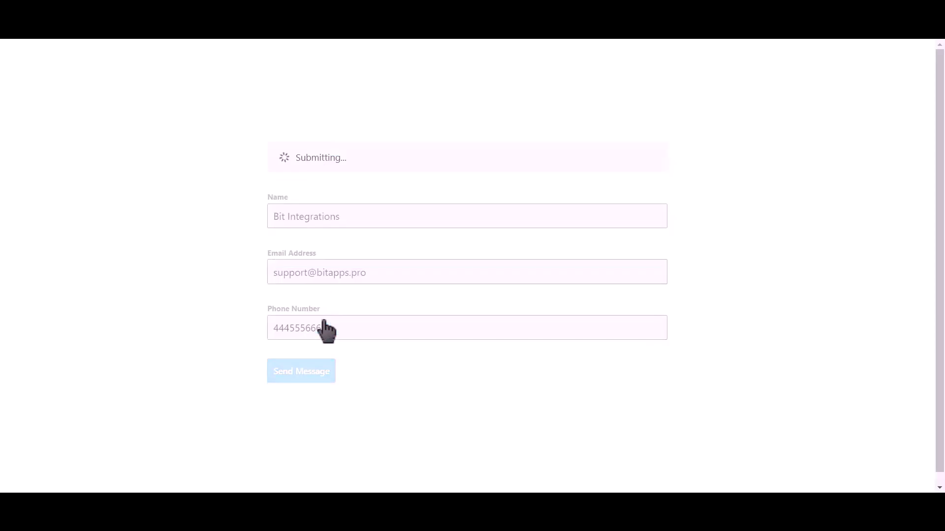
{"action": "left_click", "coordinate": [301, 371]}
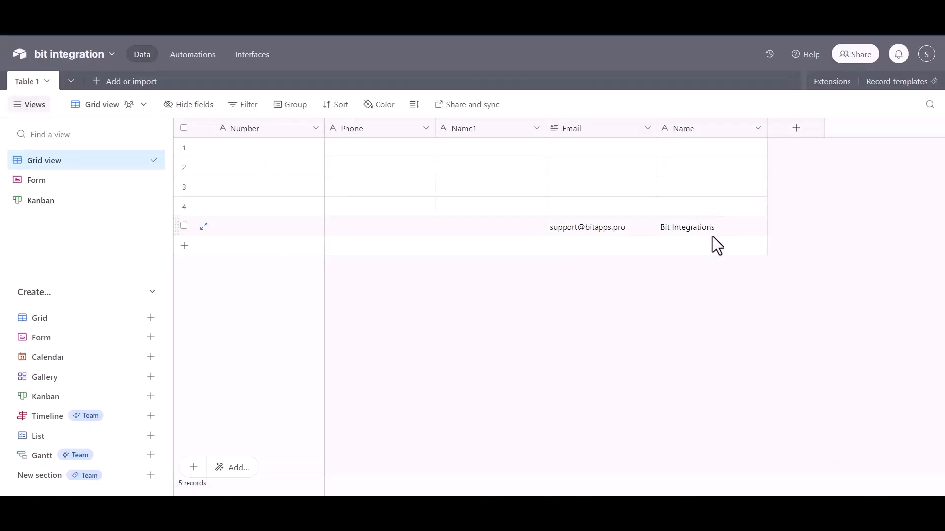
{"action": "mouse_move", "coordinate": [591, 237]}
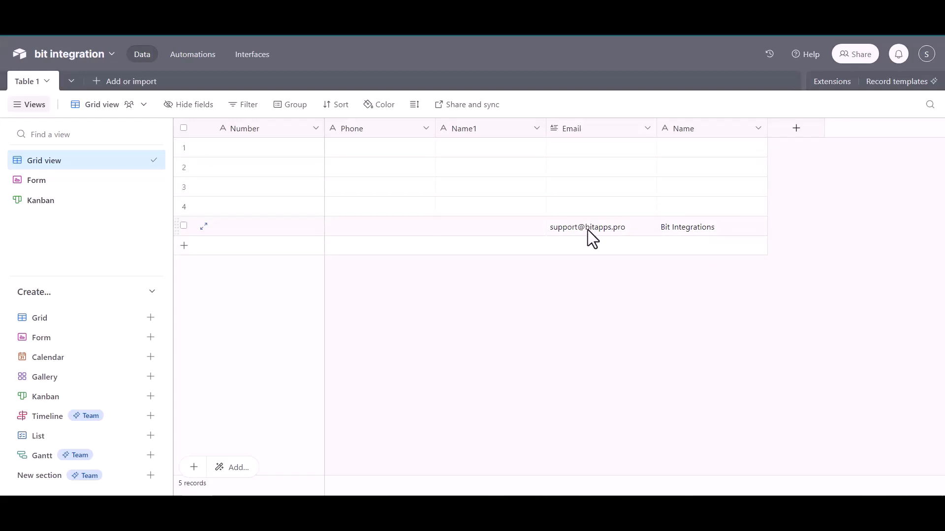
{"action": "mouse_move", "coordinate": [707, 236]}
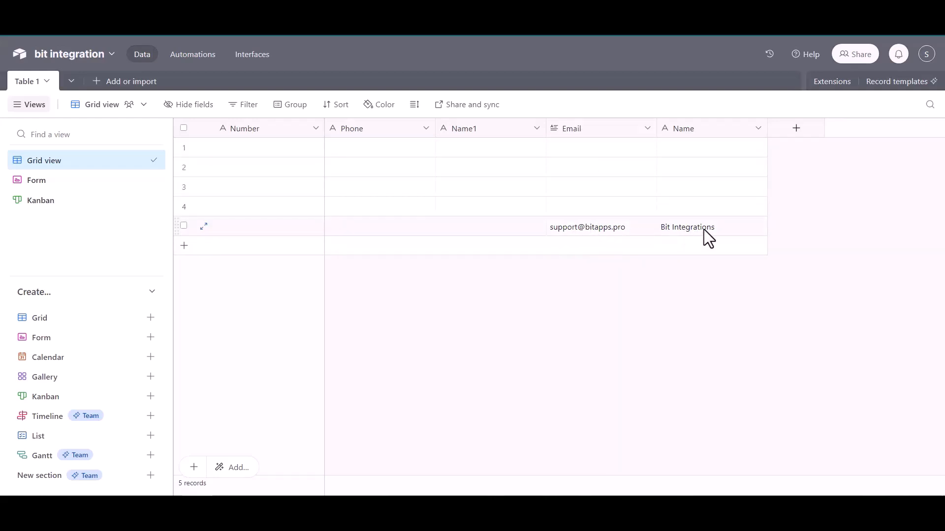